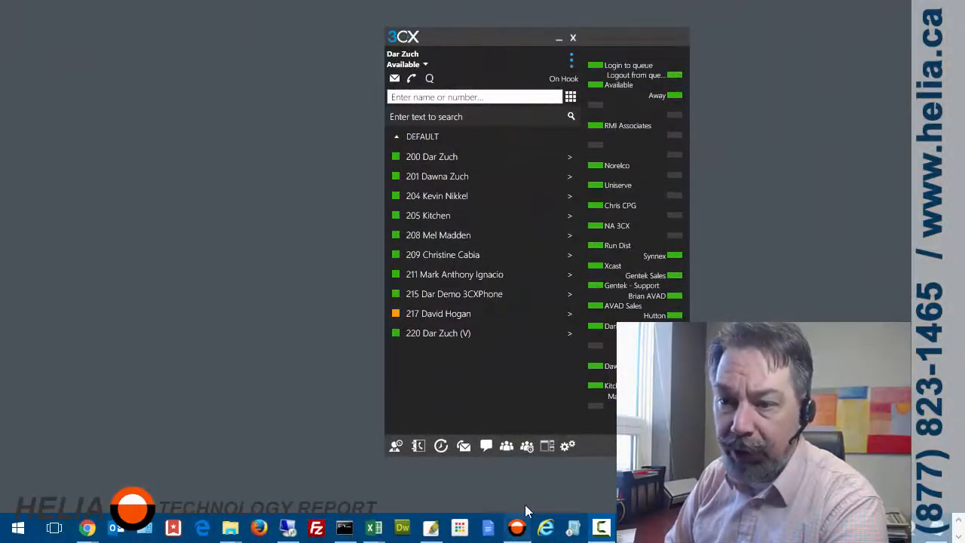
{"action": "mouse_move", "coordinate": [568, 445]}
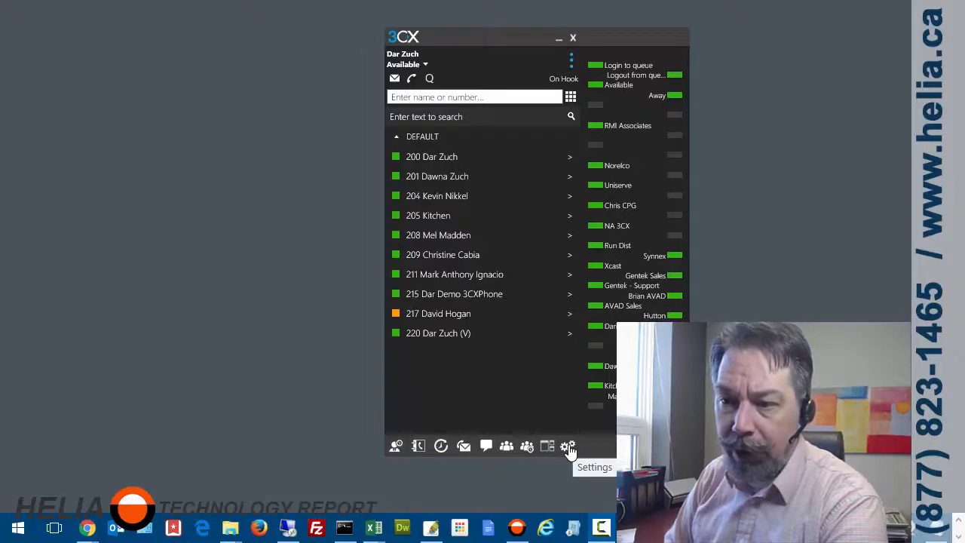
Step: Open the 3CX Client's Recordings section from the settings gear
{"action": "left_click", "coordinate": [568, 446]}
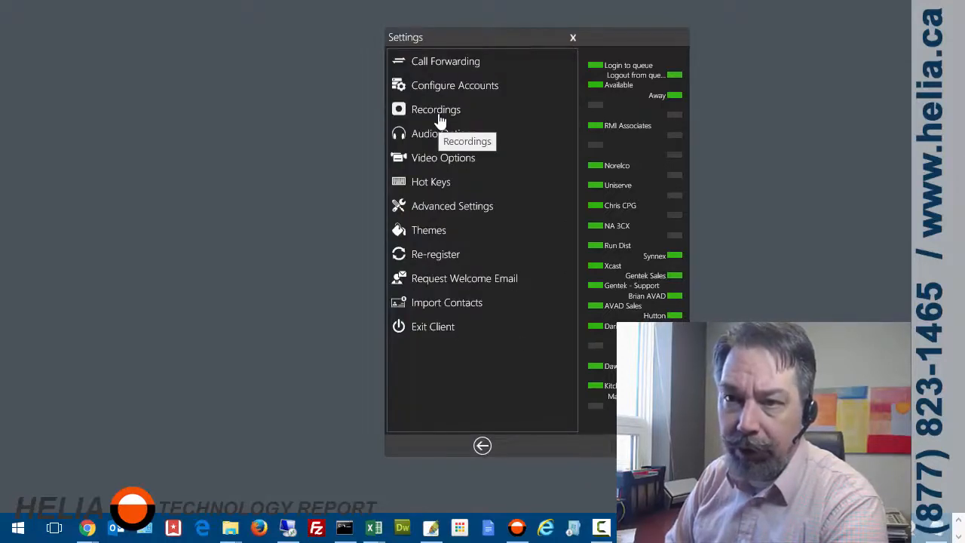
{"action": "left_click", "coordinate": [436, 109]}
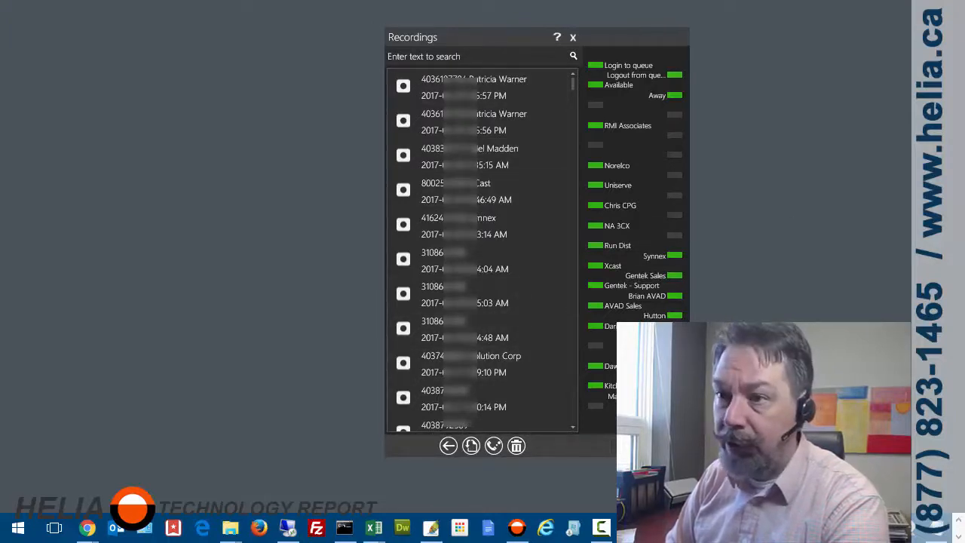
{"action": "mouse_move", "coordinate": [901, 172]}
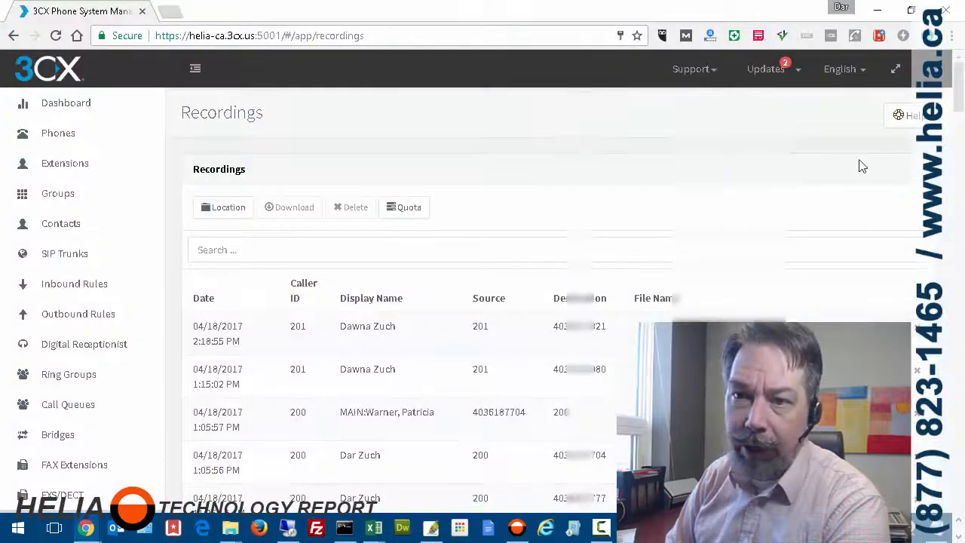
Step: Switch from the console's Recordings page to the Extensions list
{"action": "scroll", "scroll_direction": "down", "scroll_amount": 3}
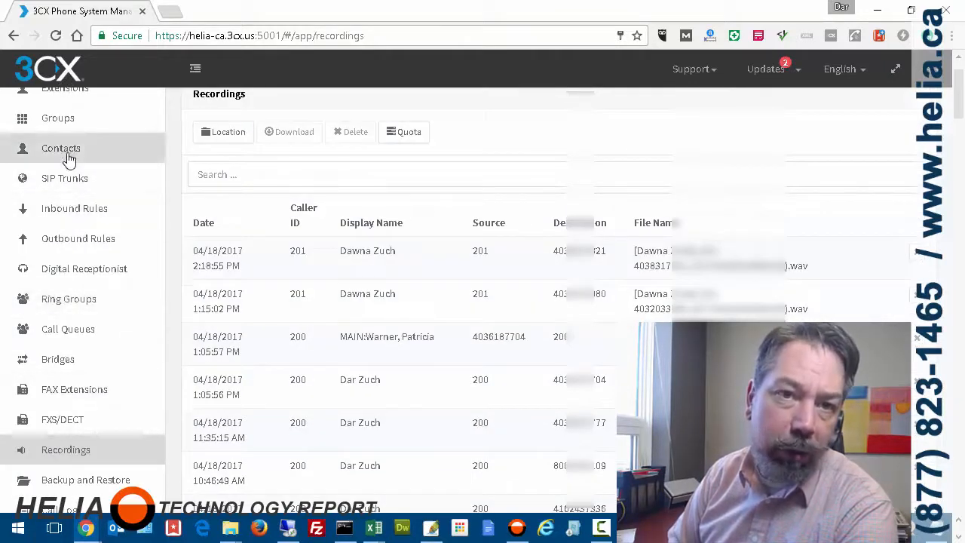
{"action": "left_click", "coordinate": [64, 163]}
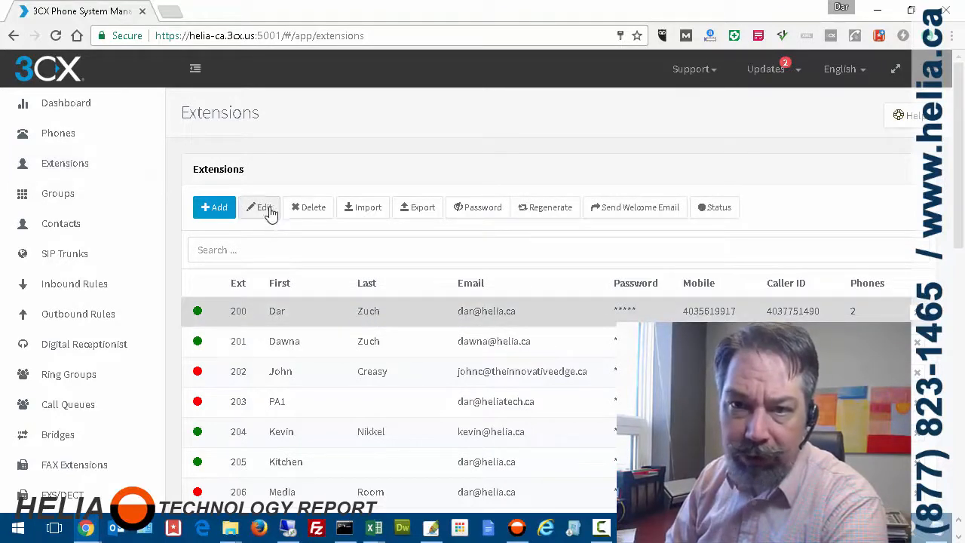
{"action": "left_click", "coordinate": [260, 207]}
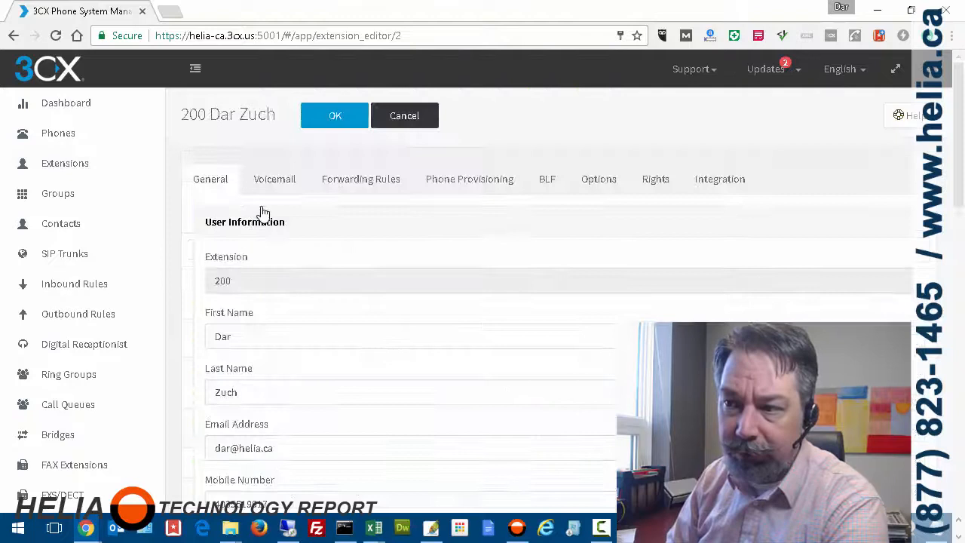
{"action": "mouse_move", "coordinate": [596, 214]}
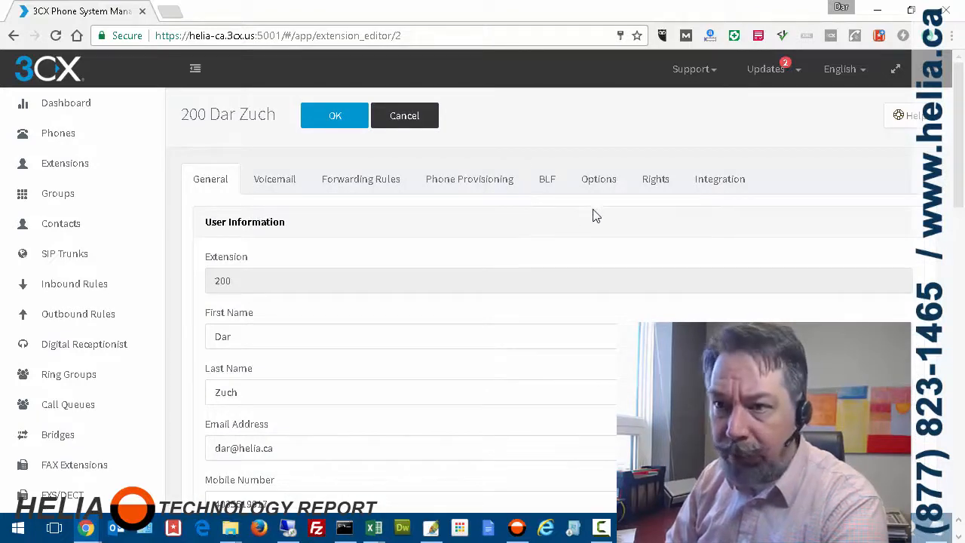
{"action": "mouse_move", "coordinate": [469, 179]}
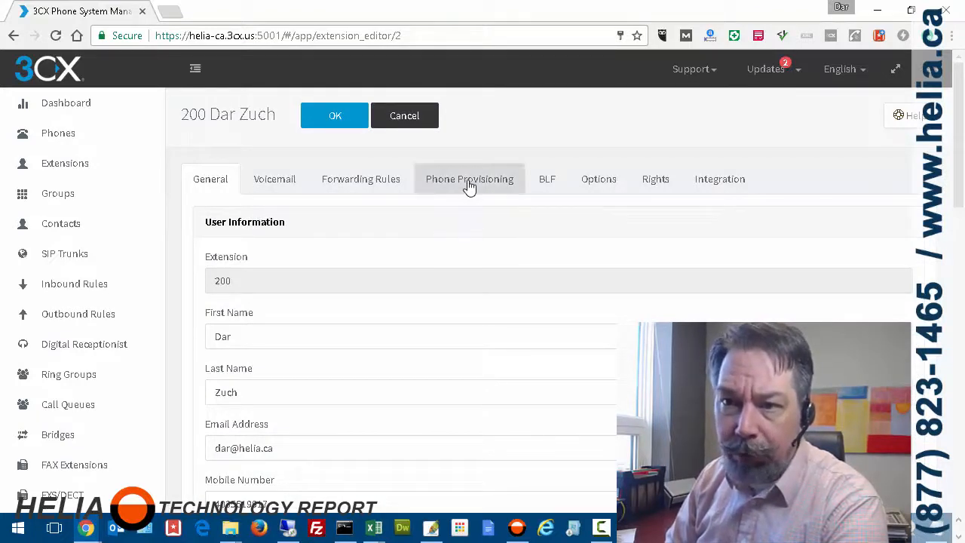
{"action": "left_click", "coordinate": [469, 178]}
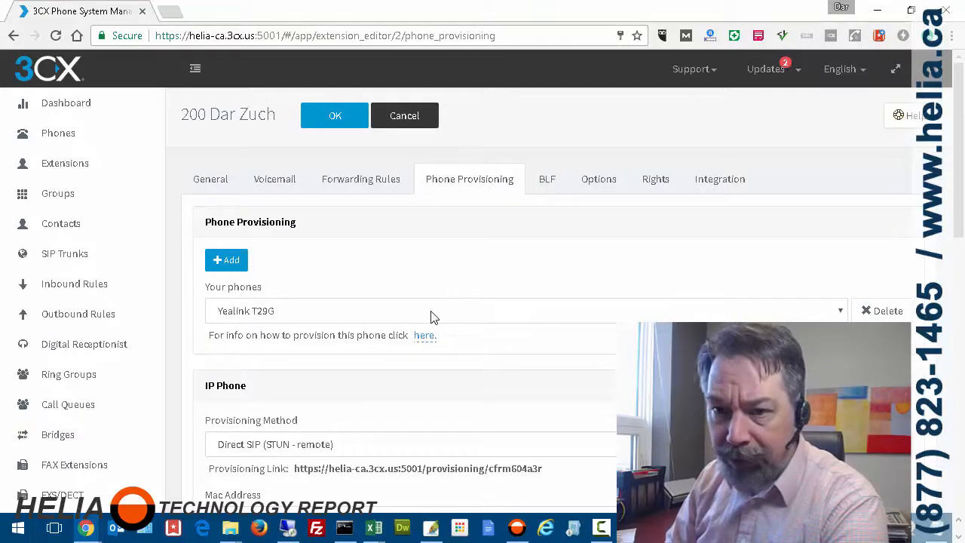
{"action": "left_click", "coordinate": [528, 311]}
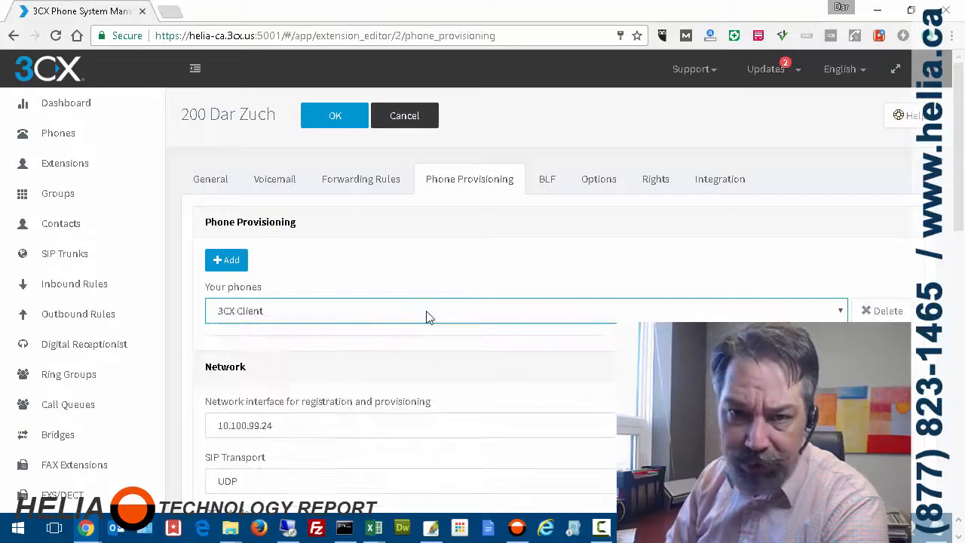
{"action": "scroll", "scroll_direction": "down", "scroll_amount": 3}
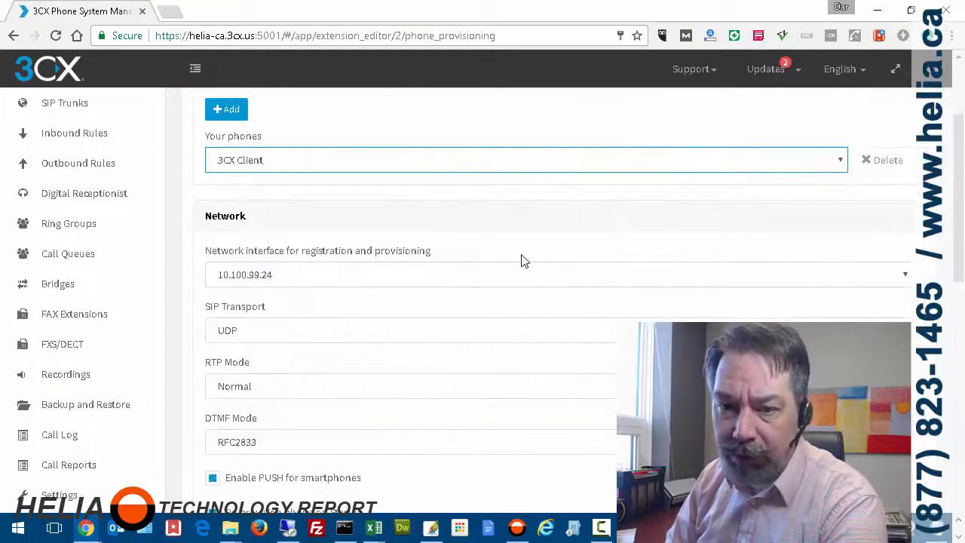
{"action": "scroll", "scroll_direction": "down", "scroll_amount": 3}
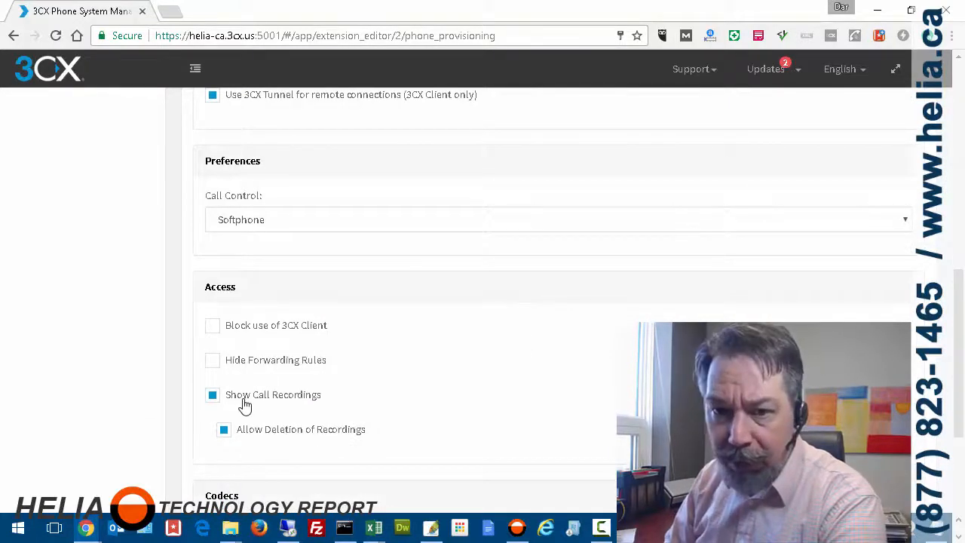
{"action": "mouse_move", "coordinate": [271, 433]}
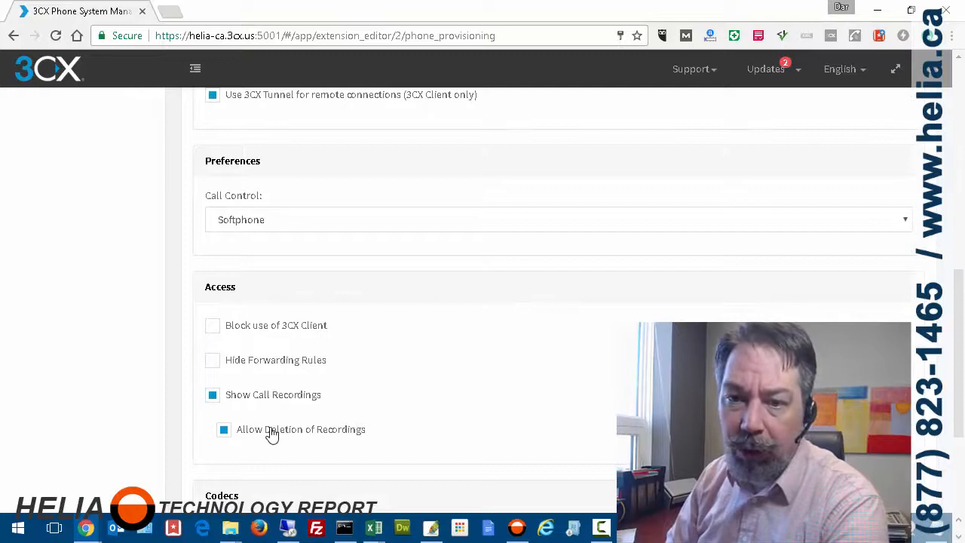